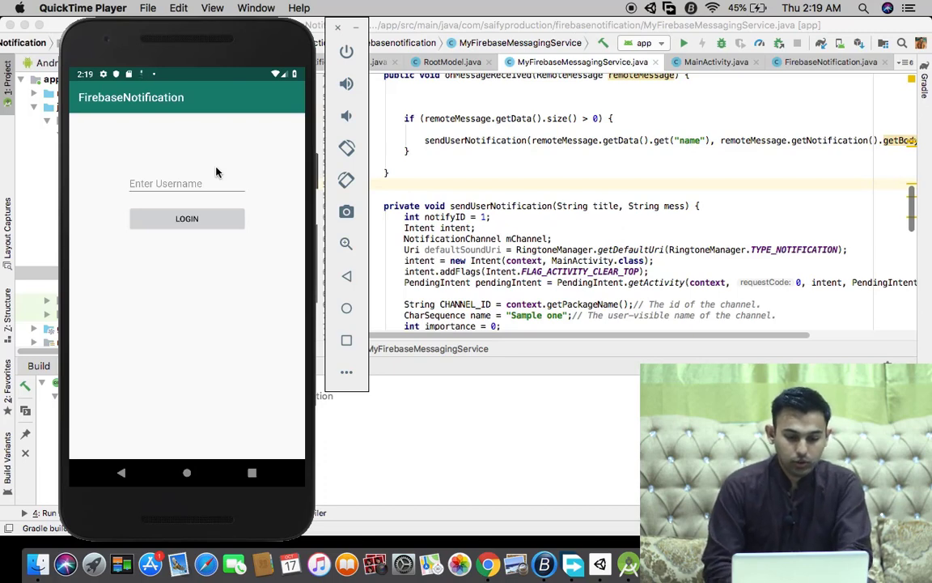
mouse_move(94, 54)
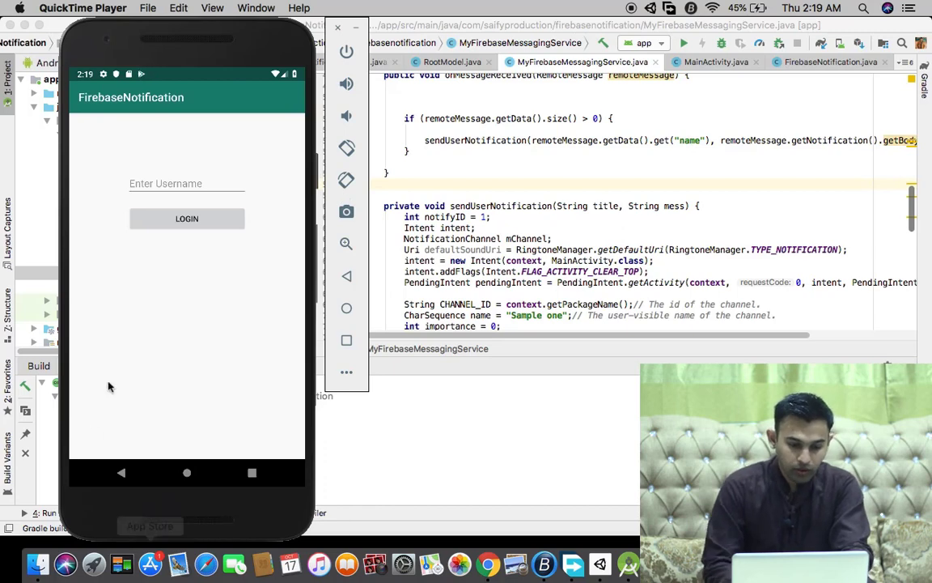
mouse_move(197, 200)
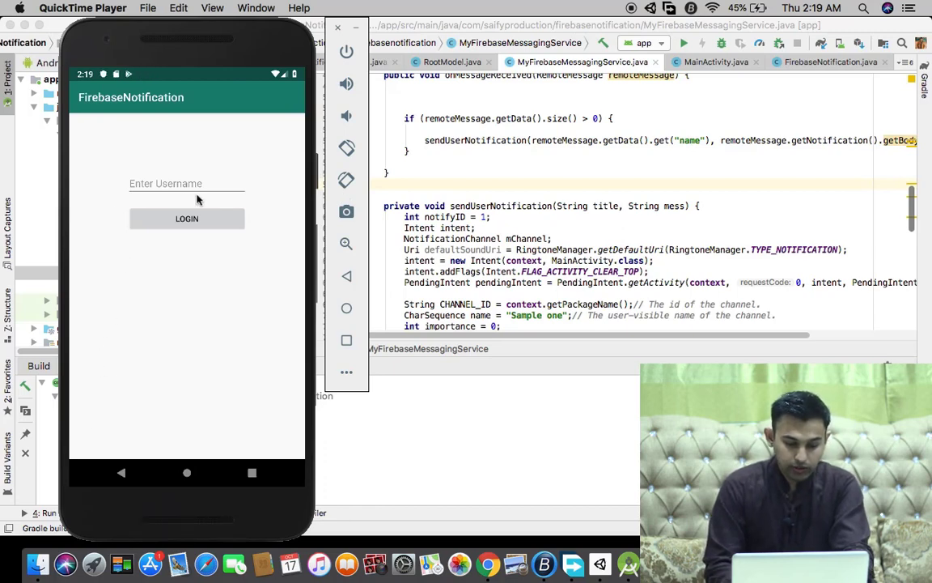
mouse_move(144, 187)
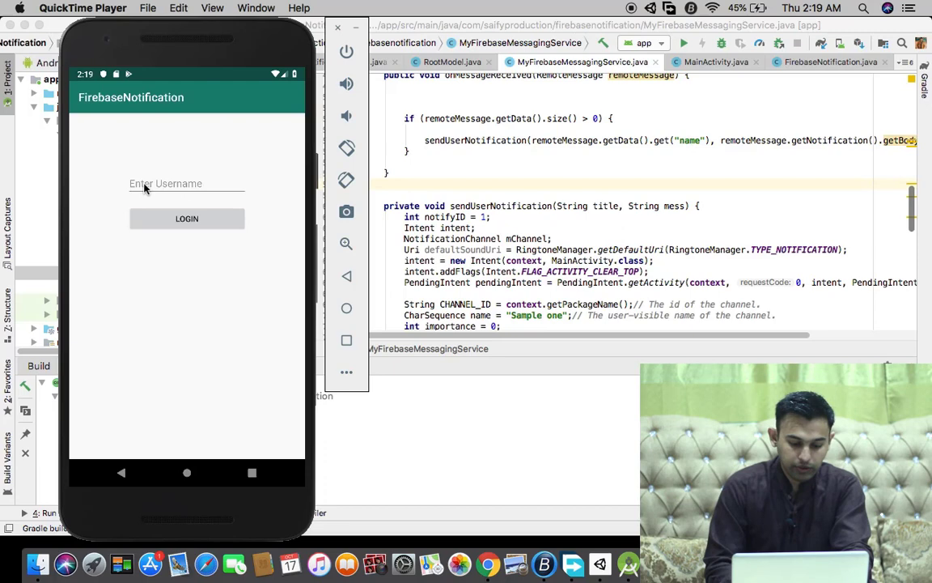
mouse_move(94, 253)
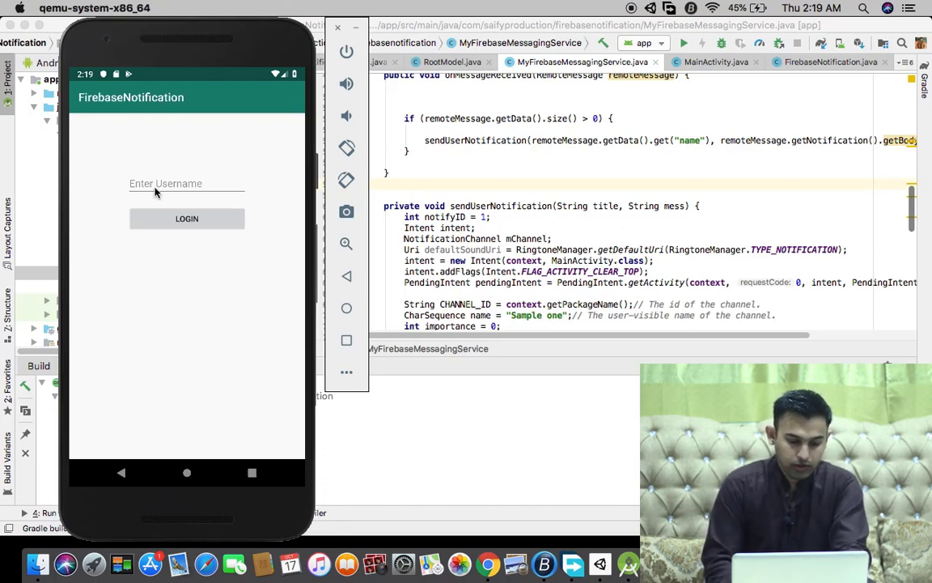
Step: Log in to the FirebaseNotification app with the username 'saify'
click(186, 183)
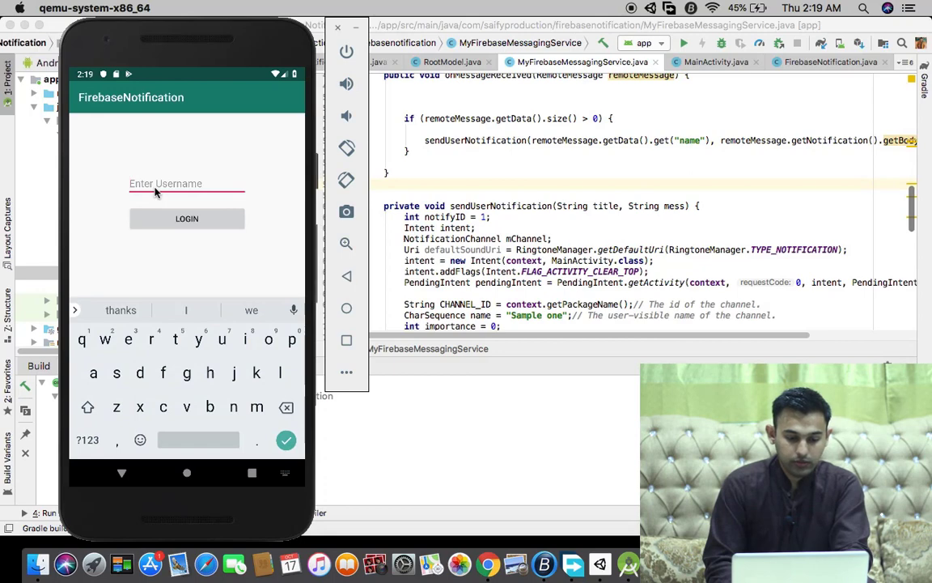
text(sa)
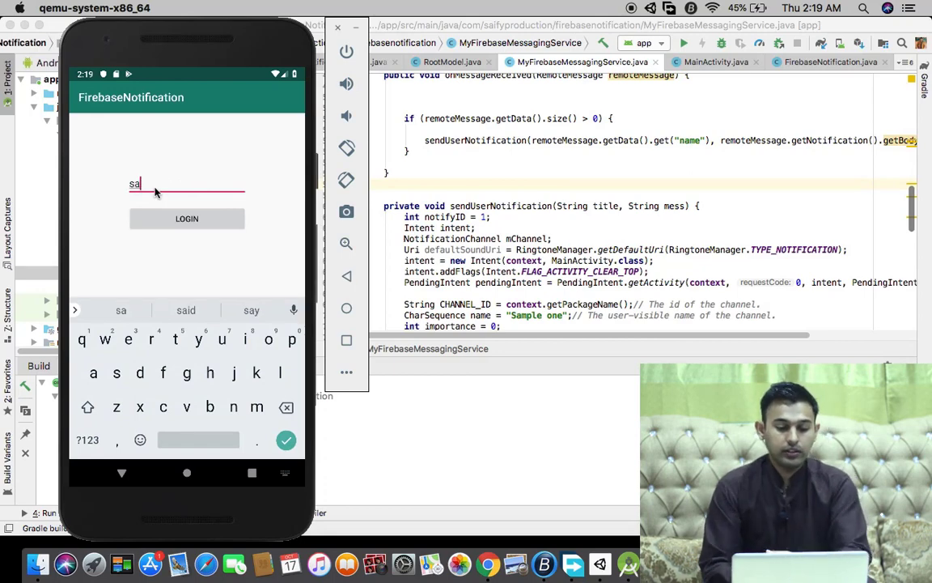
text(ify)
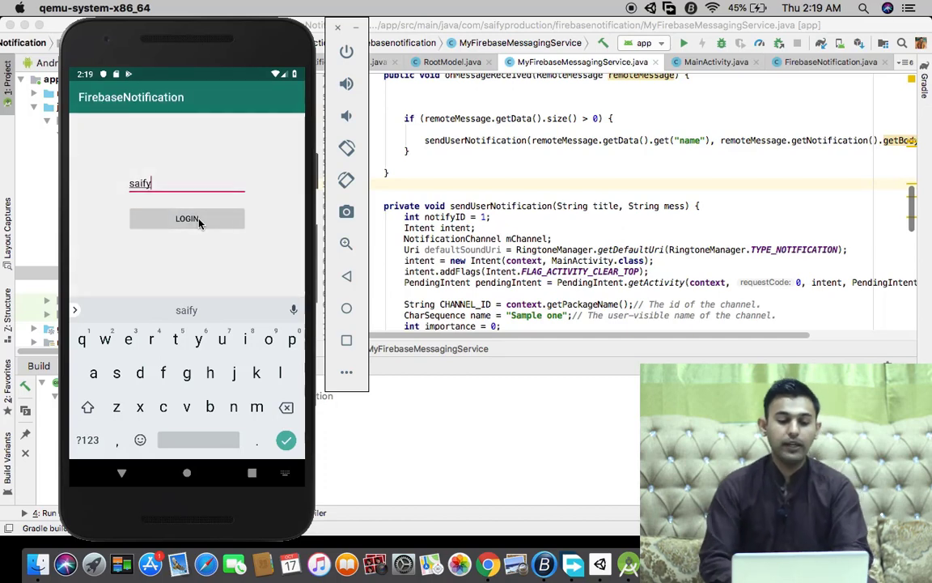
click(186, 219)
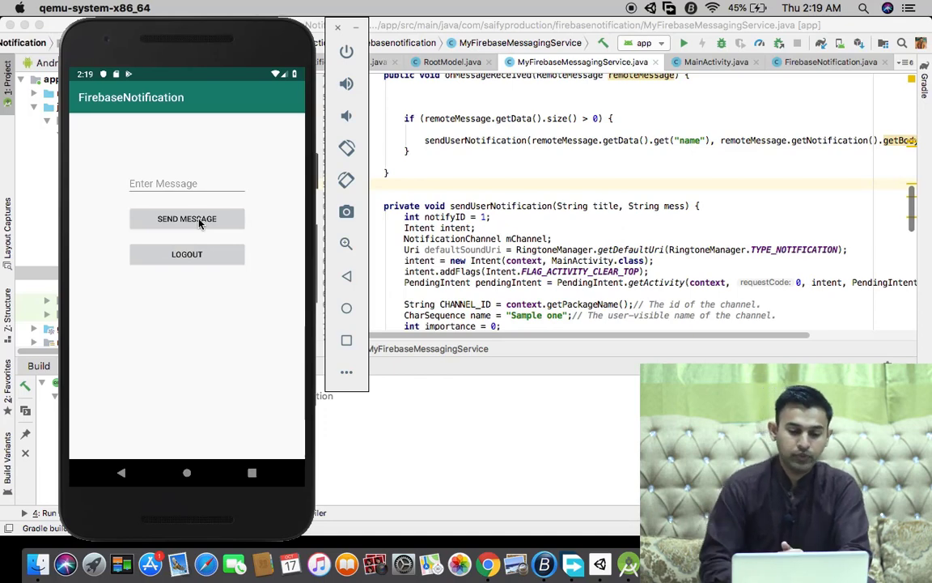
mouse_move(110, 224)
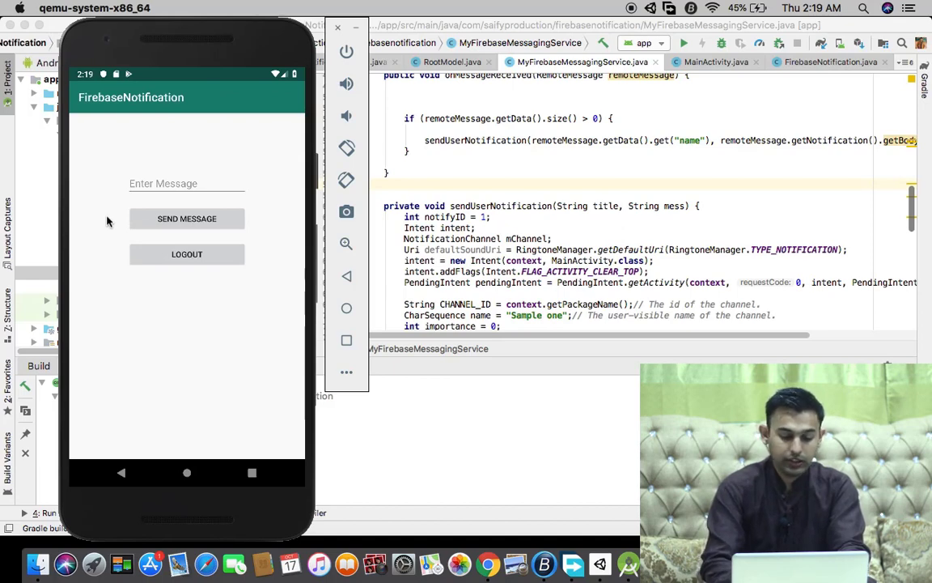
Step: Send the message 'kokokasajn' from the app so its notification appears
click(186, 183)
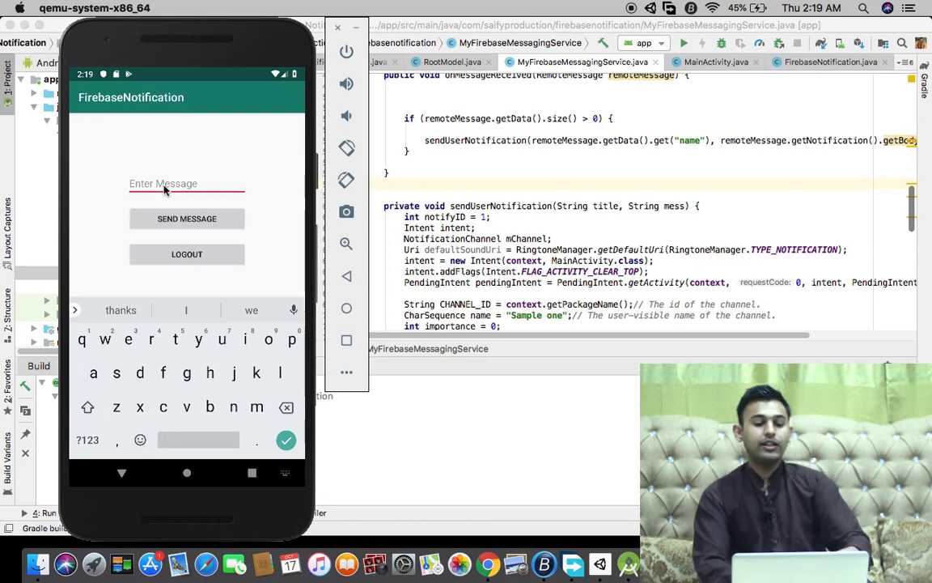
text(kokok)
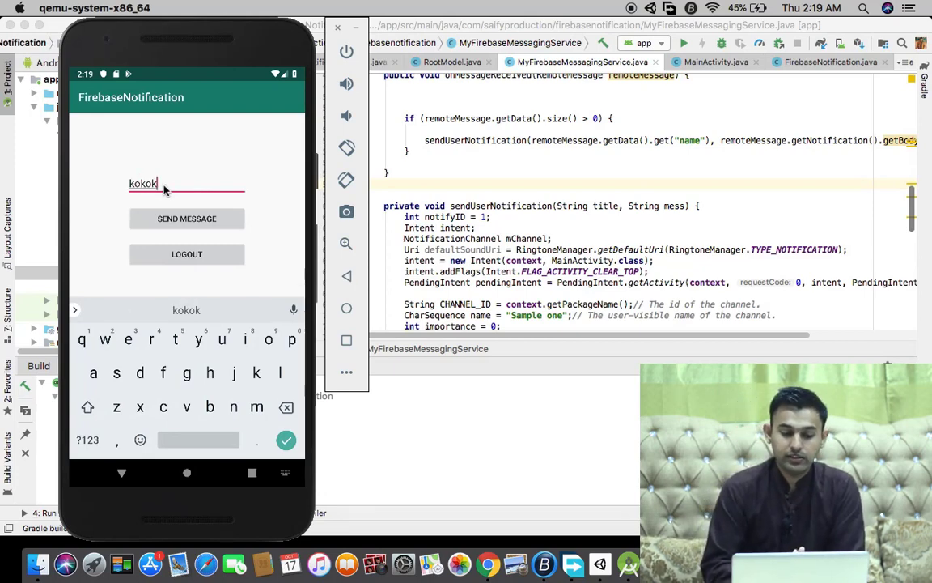
text(asajn)
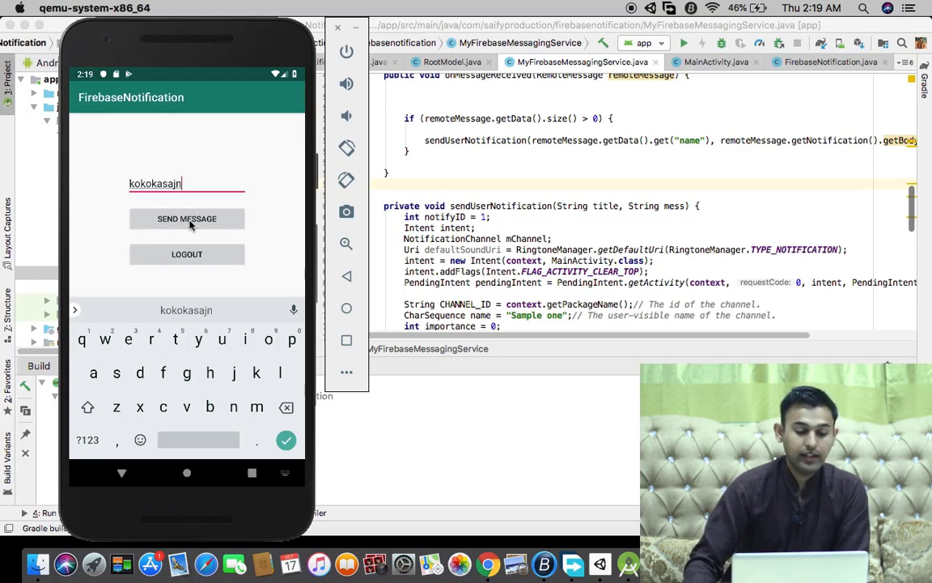
click(188, 218)
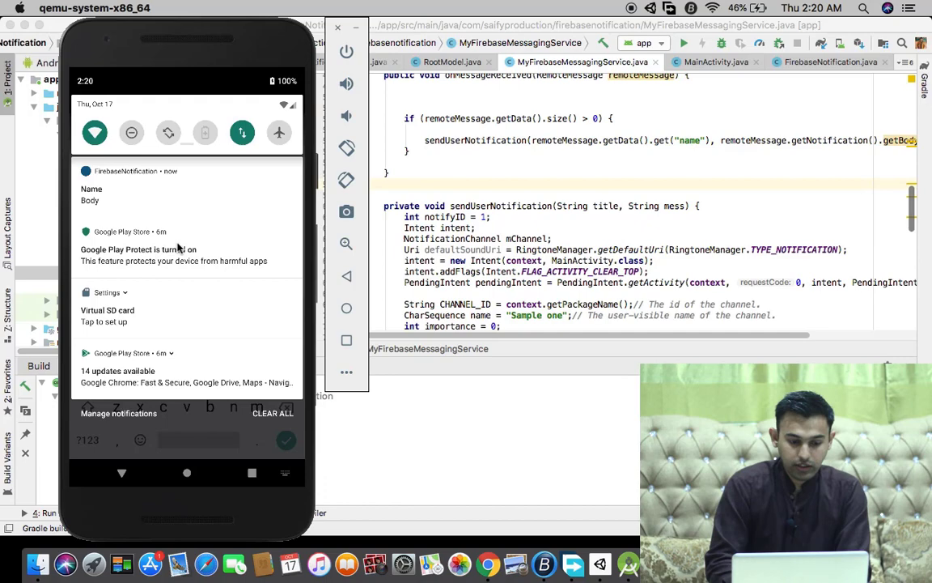
mouse_move(418, 343)
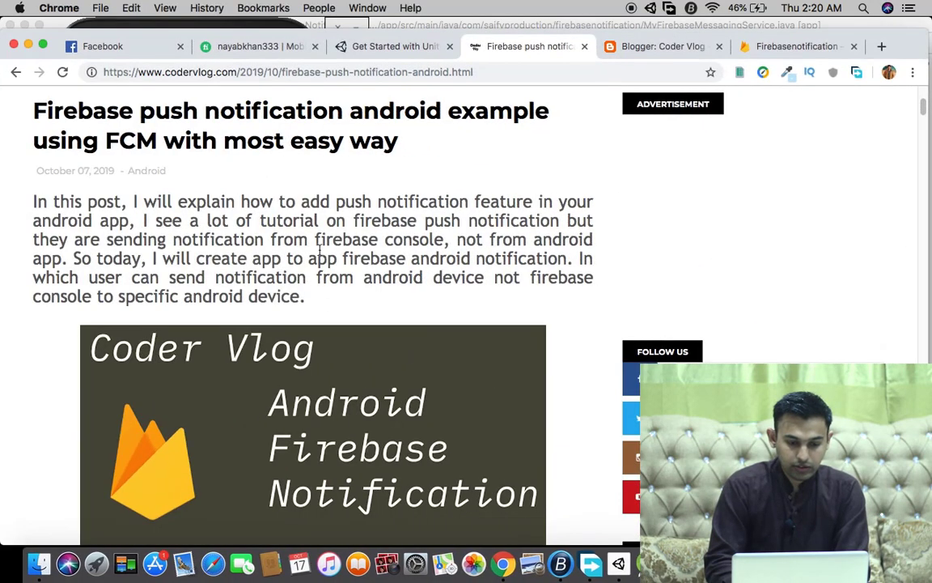
scroll(up, 3)
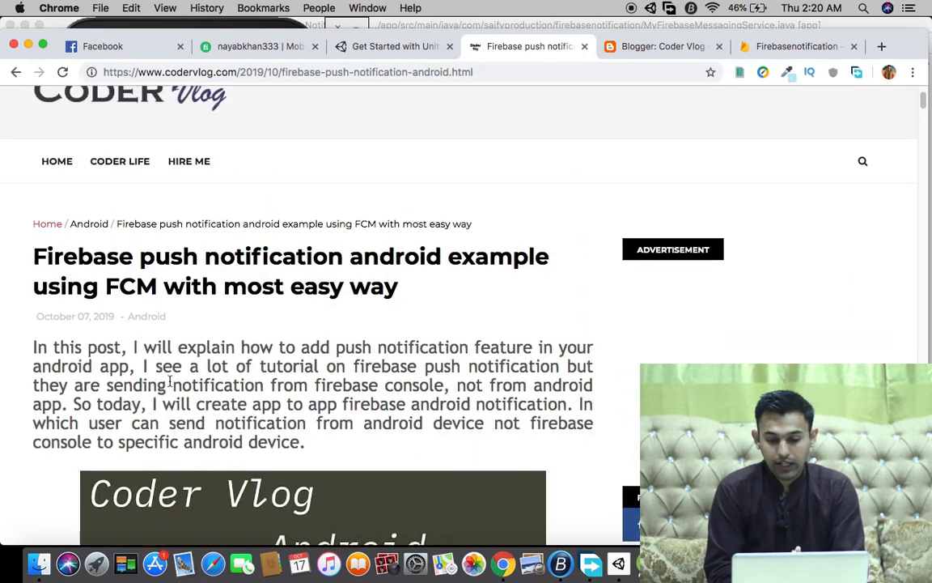
scroll(down, 3)
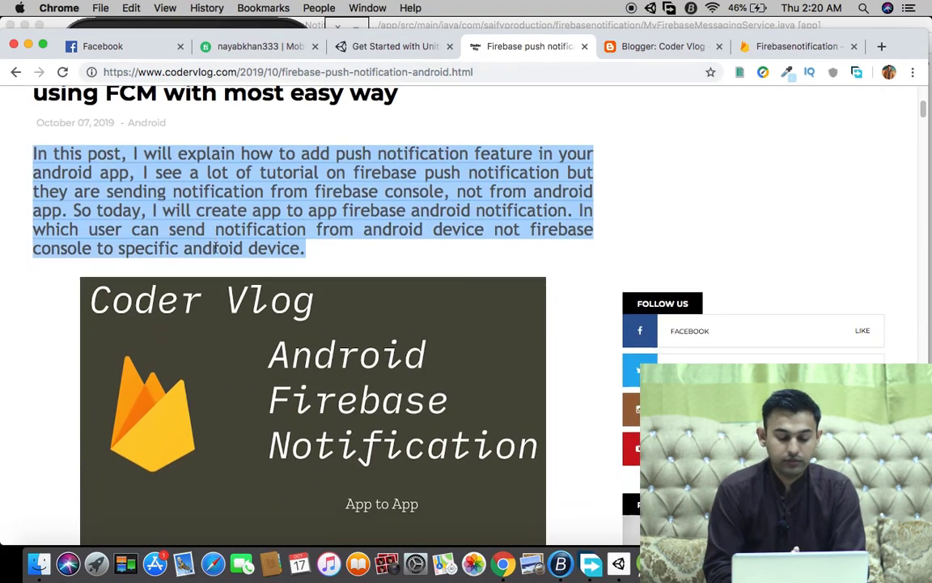
scroll(down, 3)
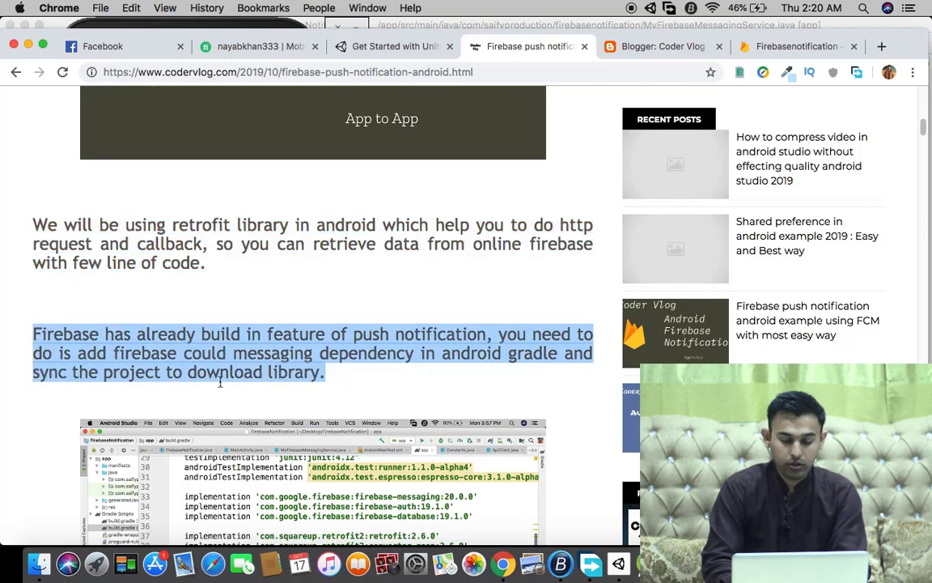
scroll(down, 3)
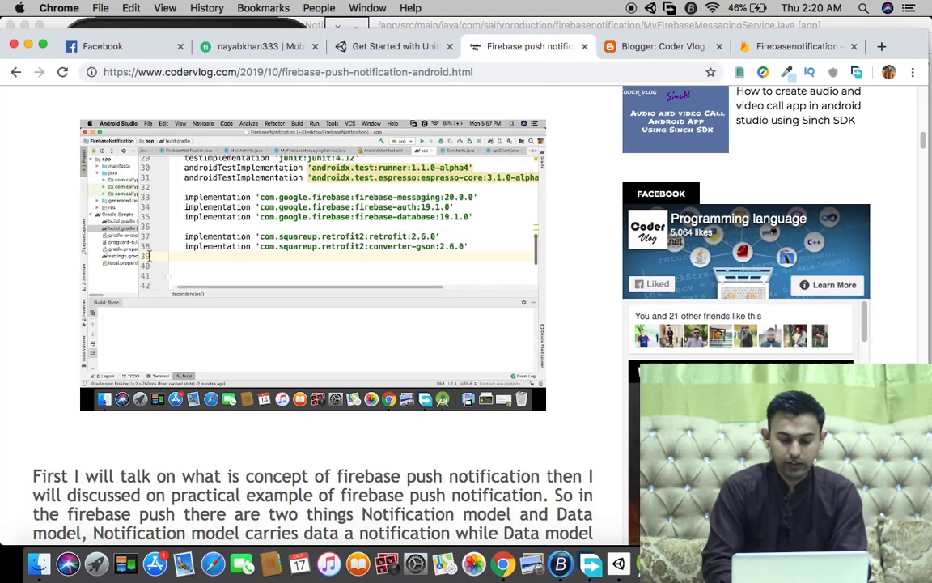
scroll(down, 3)
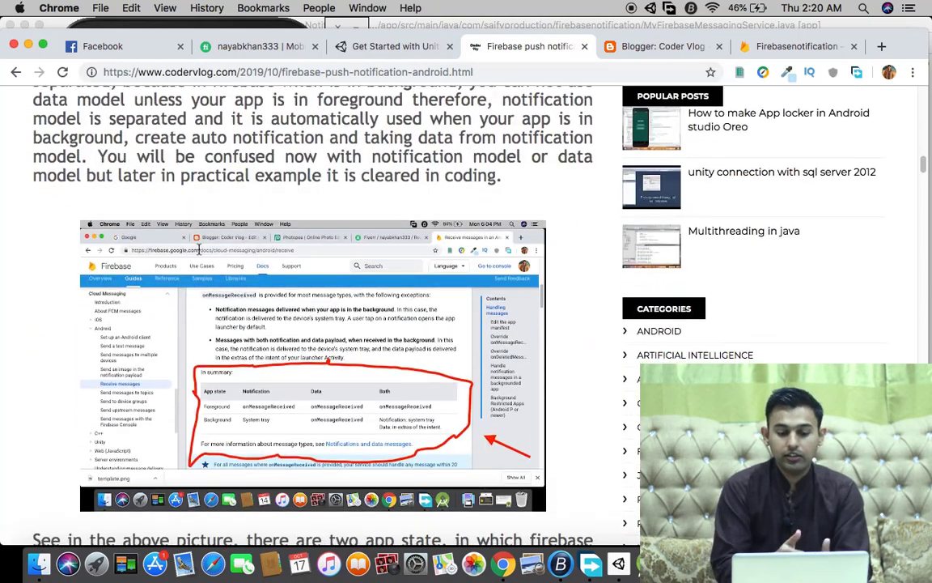
scroll(up, 3)
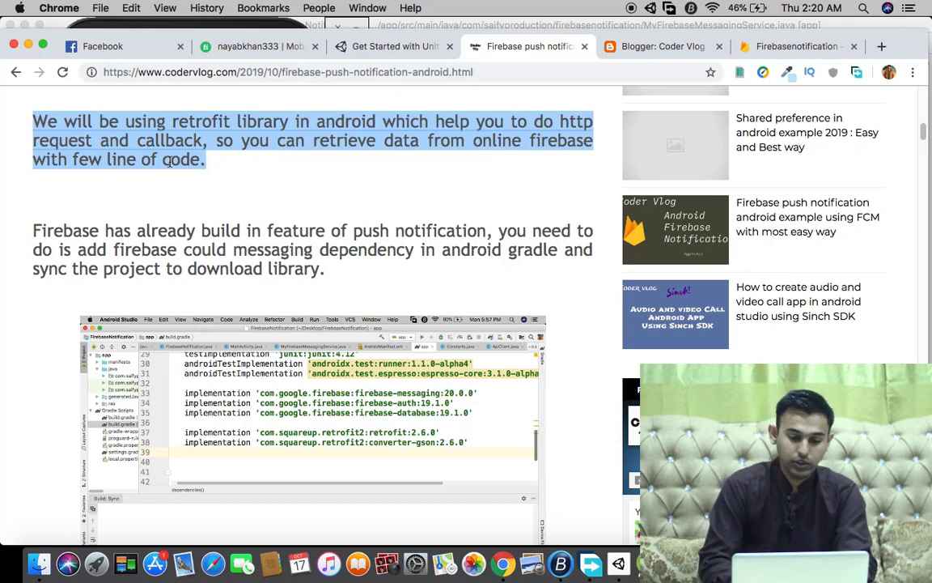
scroll(down, 3)
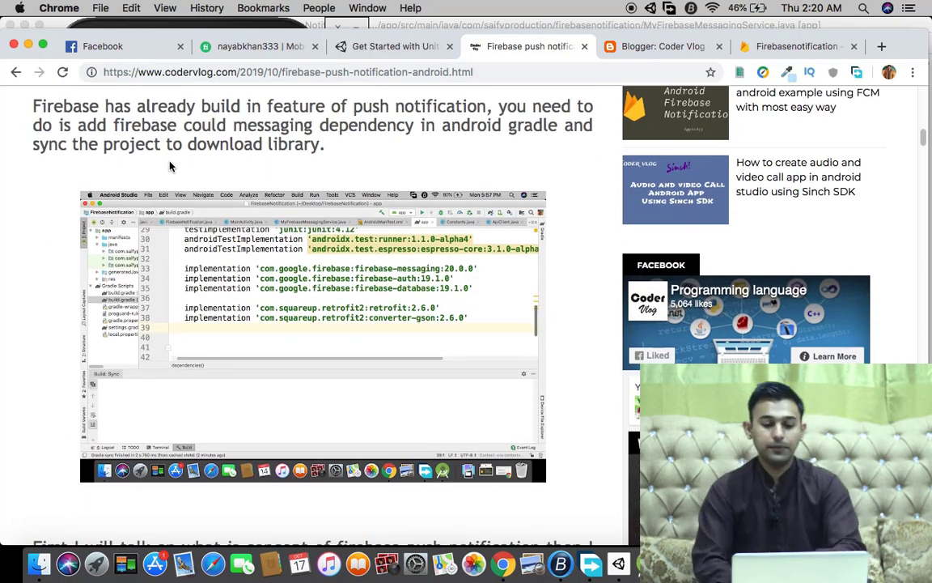
scroll(down, 3)
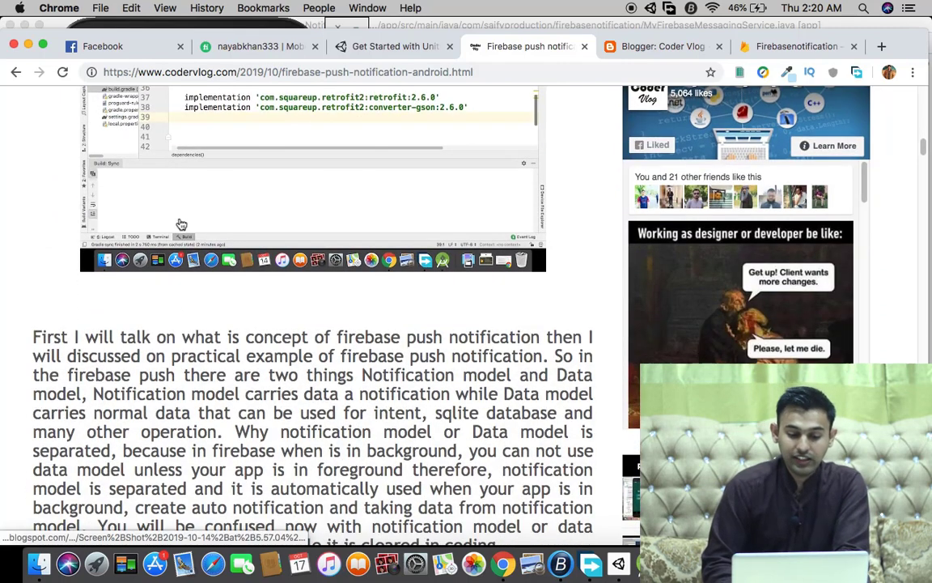
scroll(down, 3)
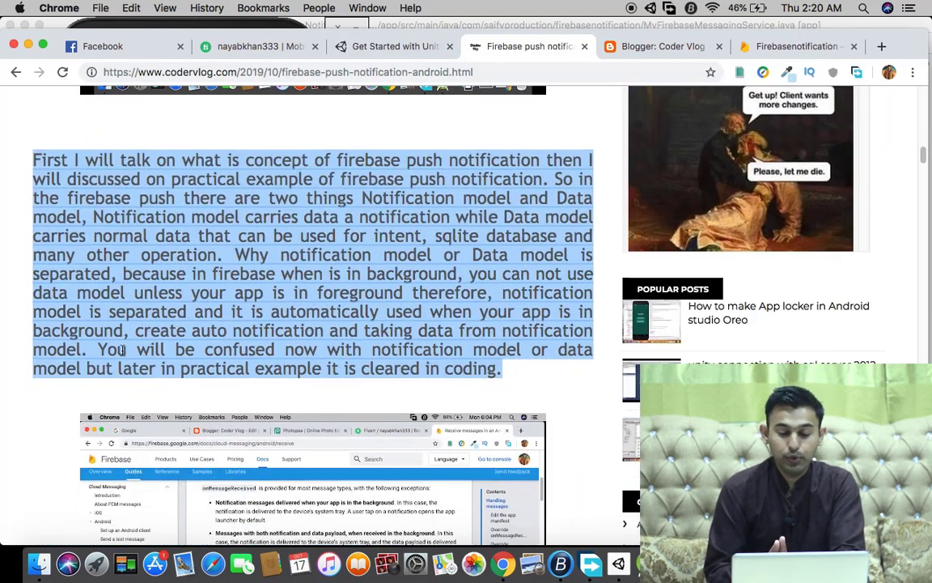
scroll(down, 3)
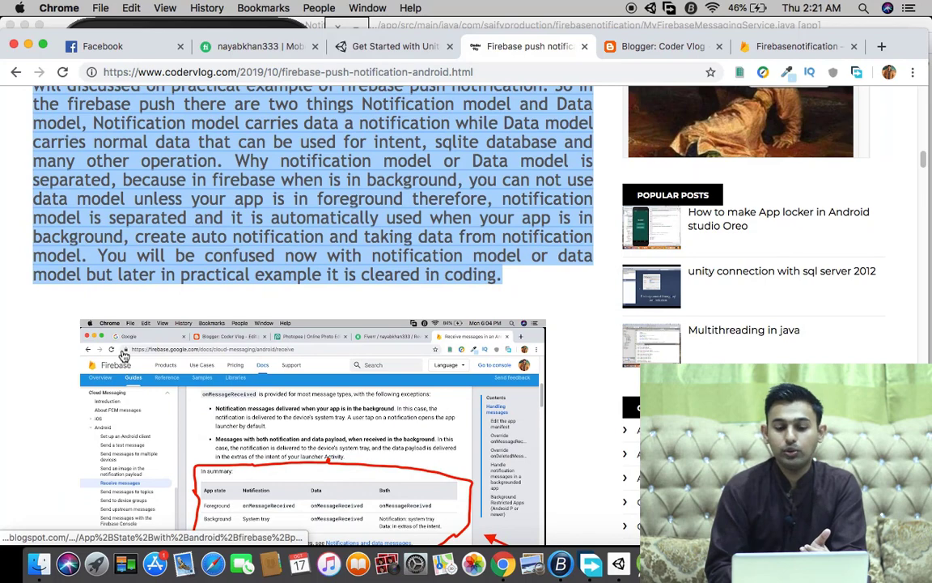
scroll(down, 3)
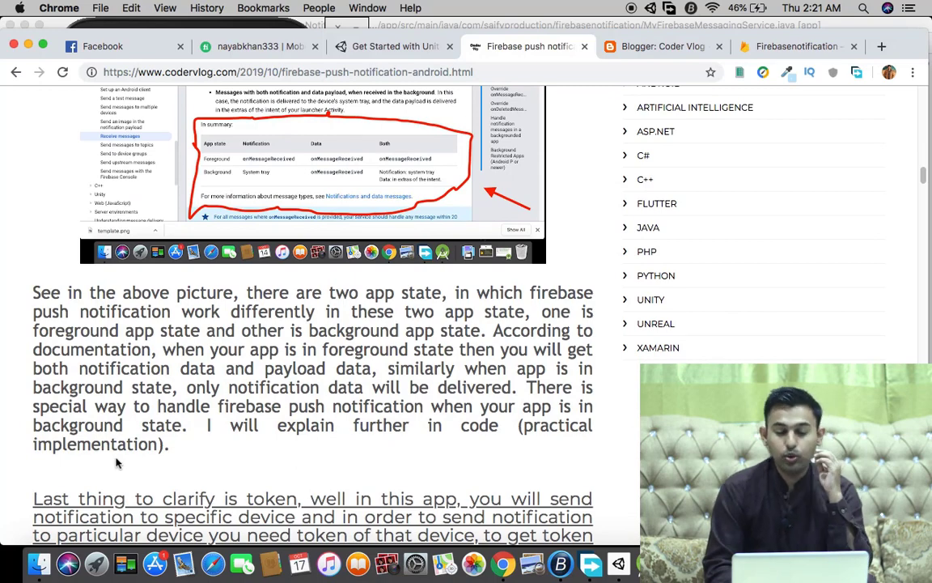
scroll(down, 3)
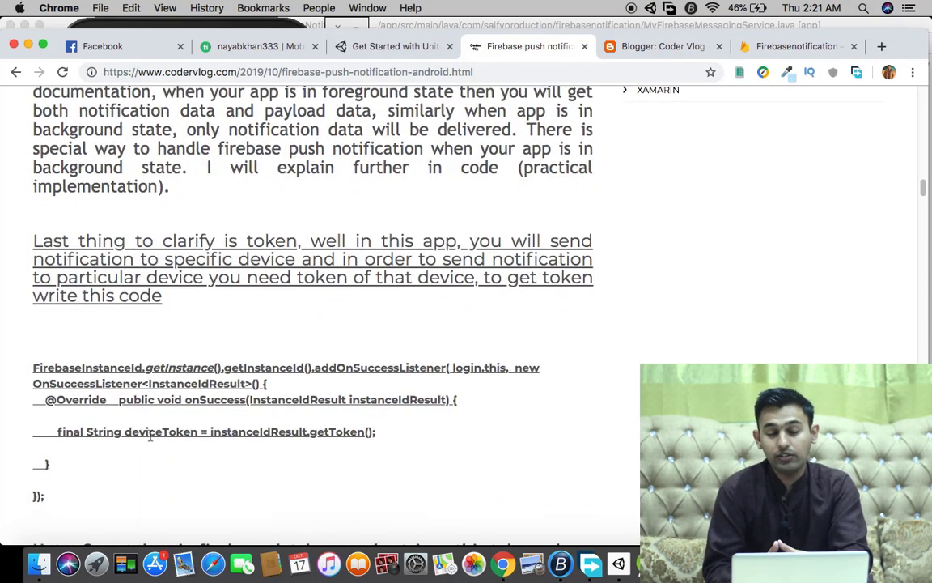
scroll(down, 3)
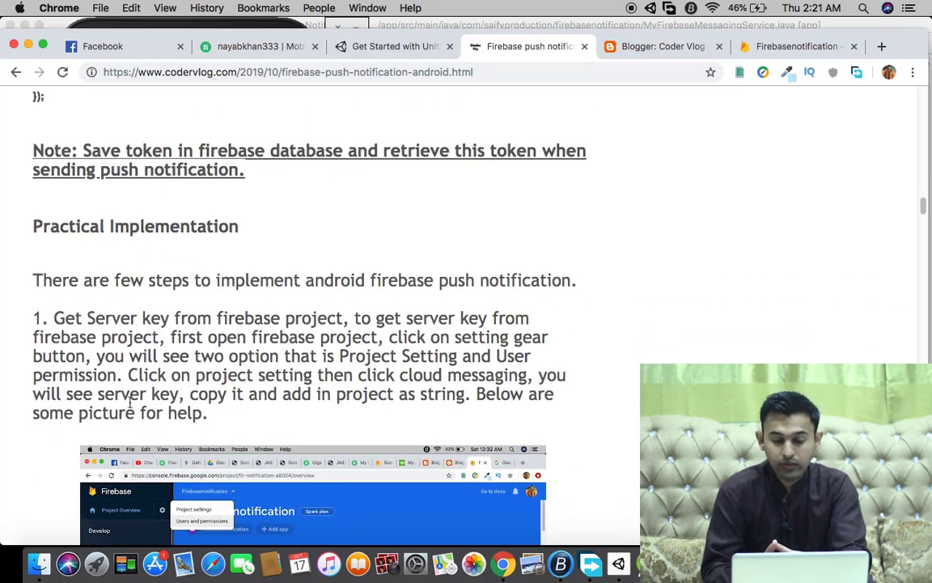
double_click(120, 394)
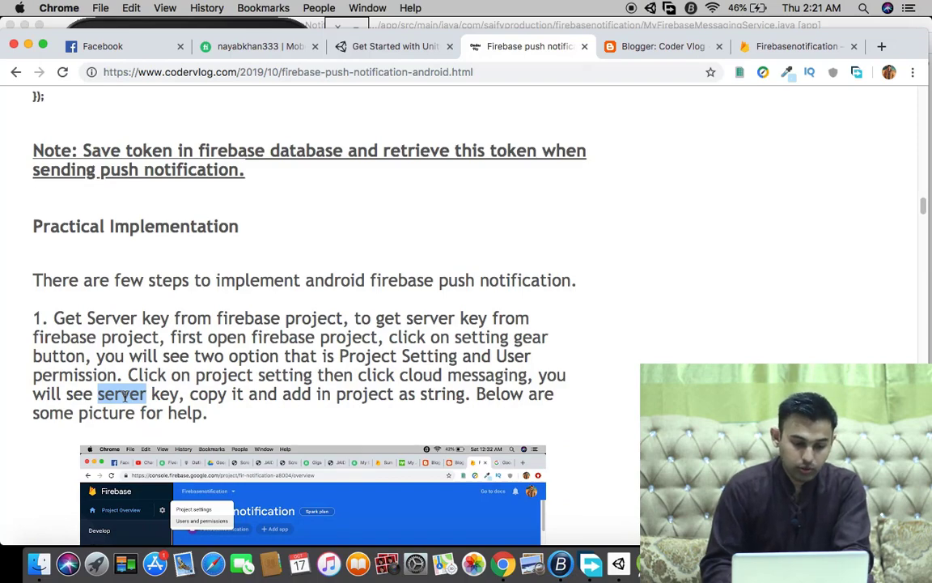
scroll(down, 3)
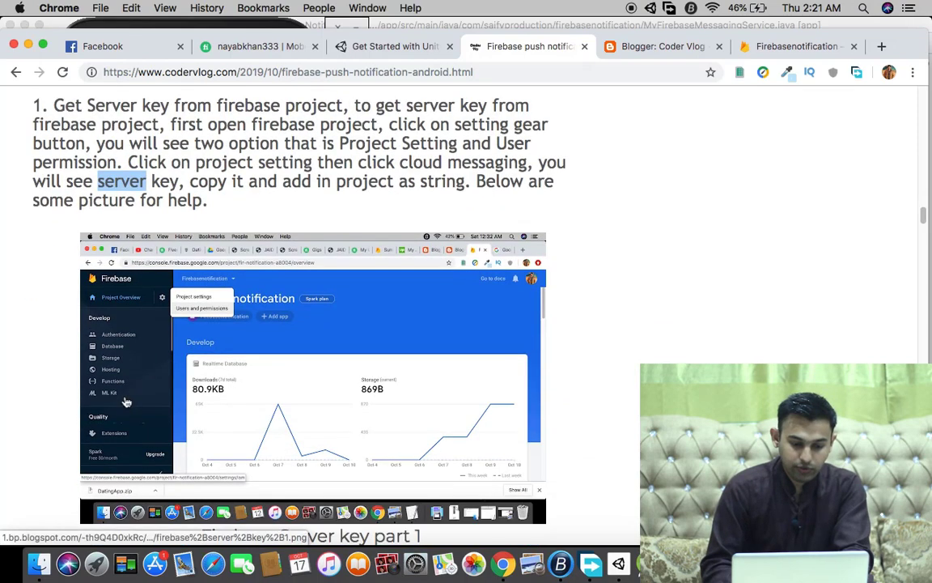
scroll(down, 3)
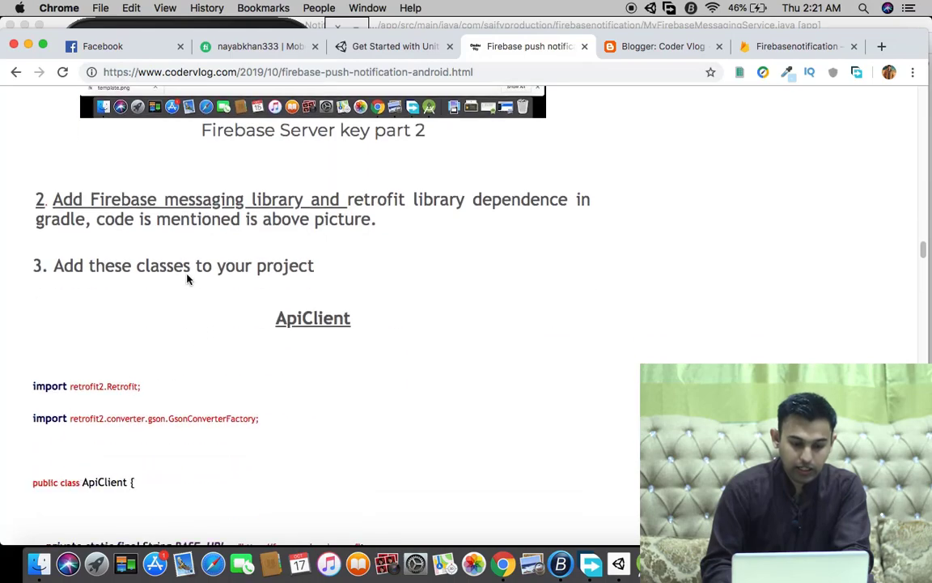
scroll(down, 3)
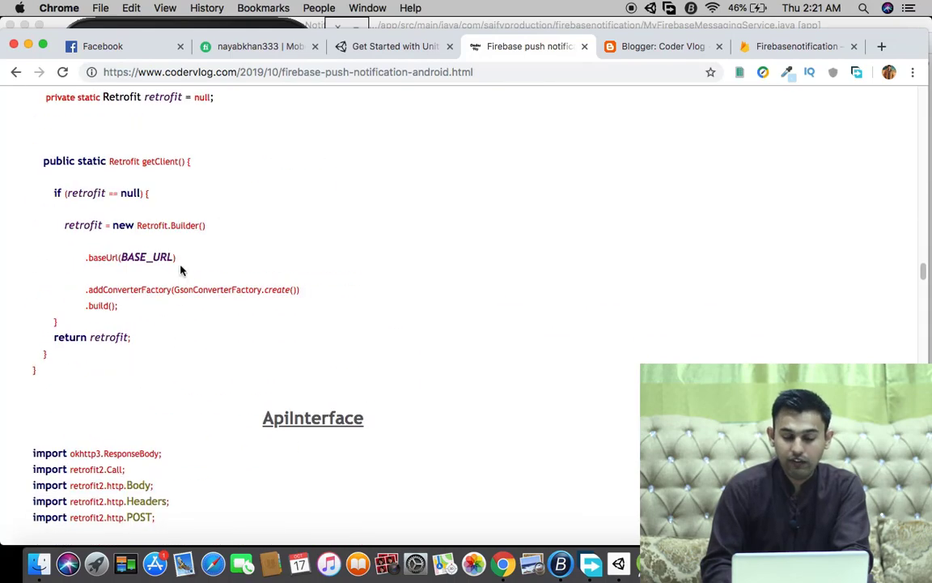
scroll(down, 3)
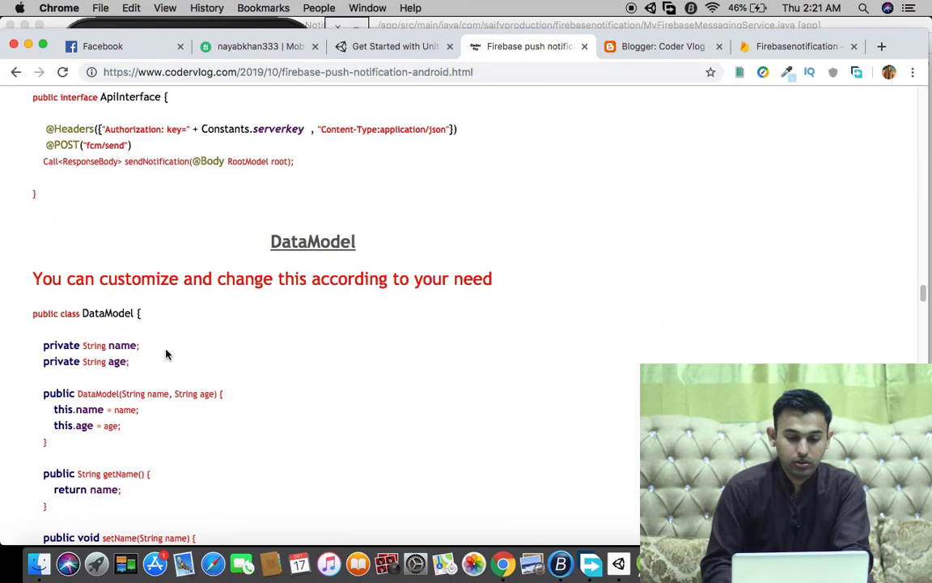
scroll(down, 3)
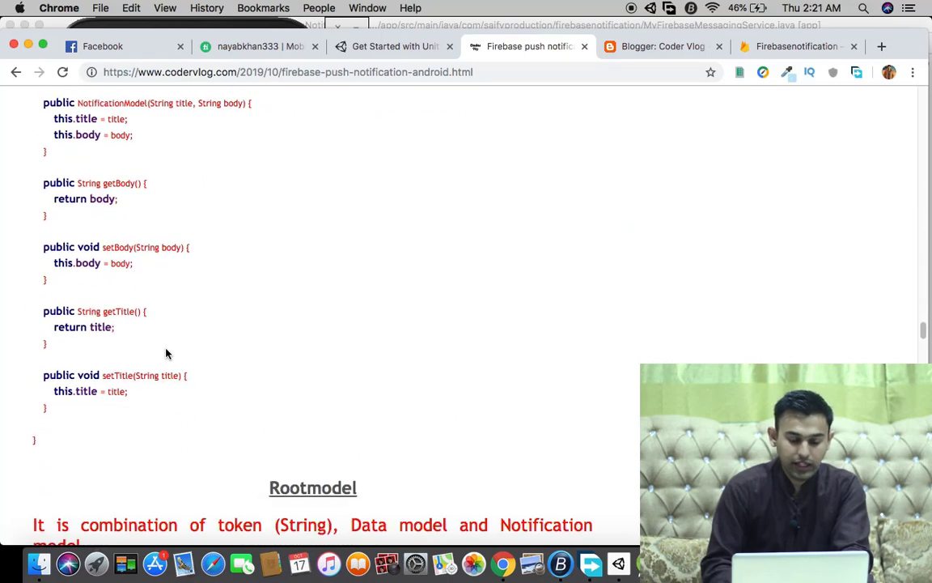
scroll(up, 3)
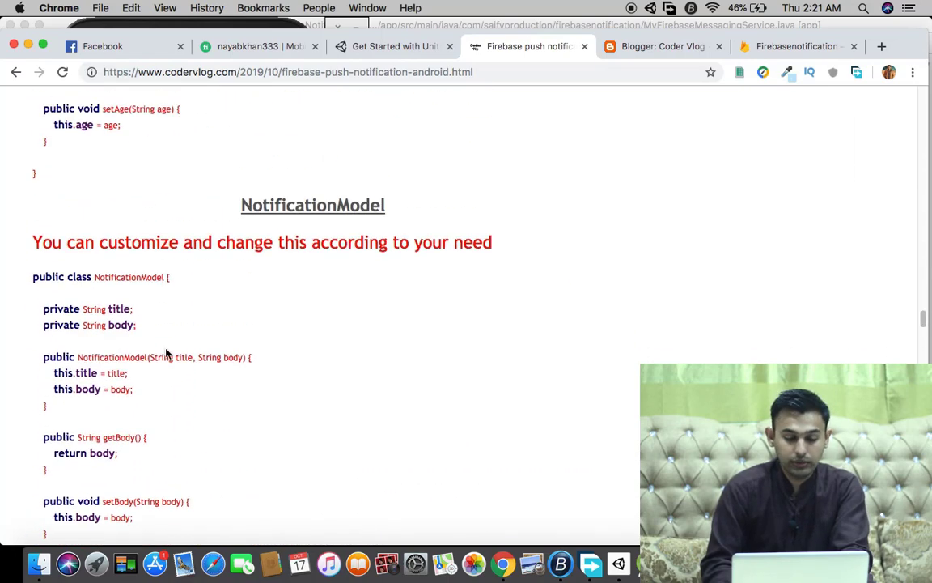
scroll(down, 3)
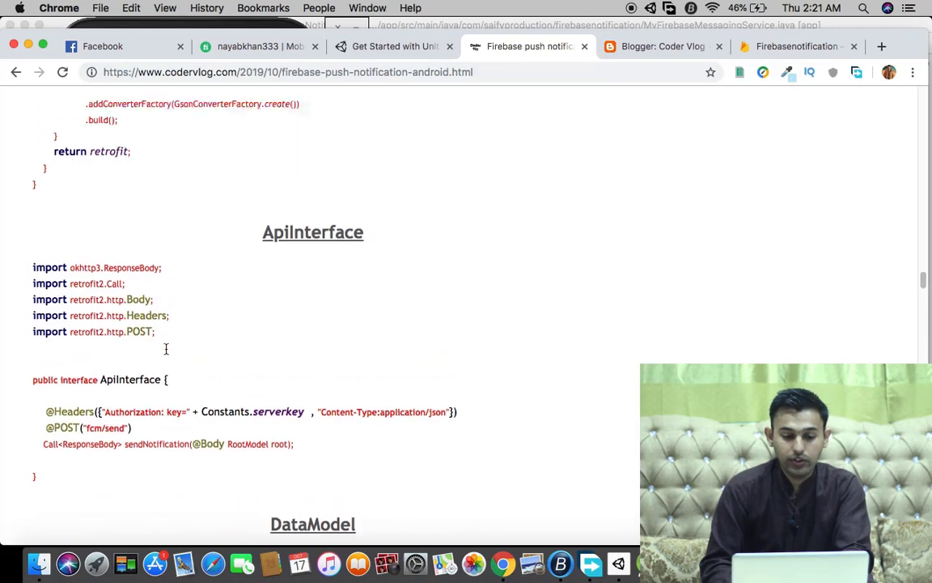
scroll(up, 3)
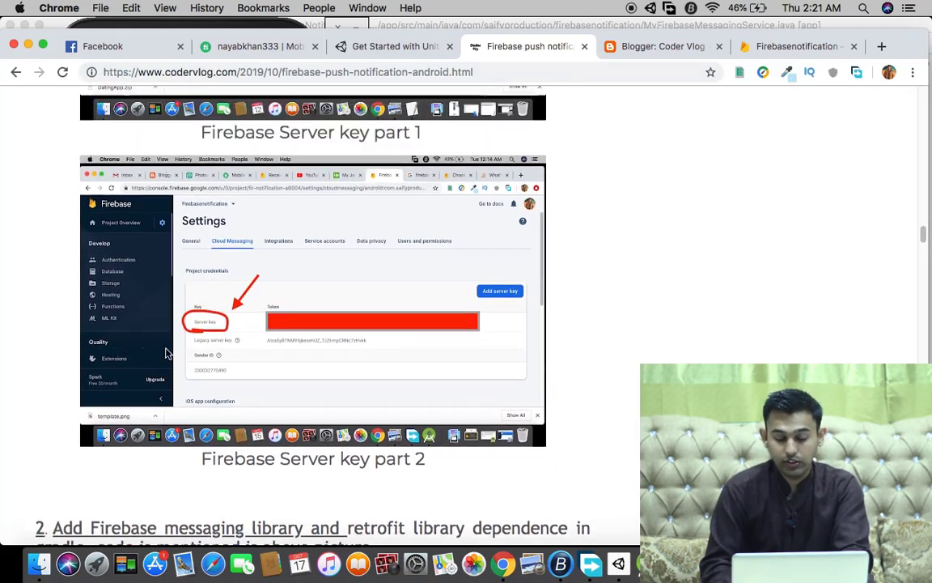
scroll(up, 3)
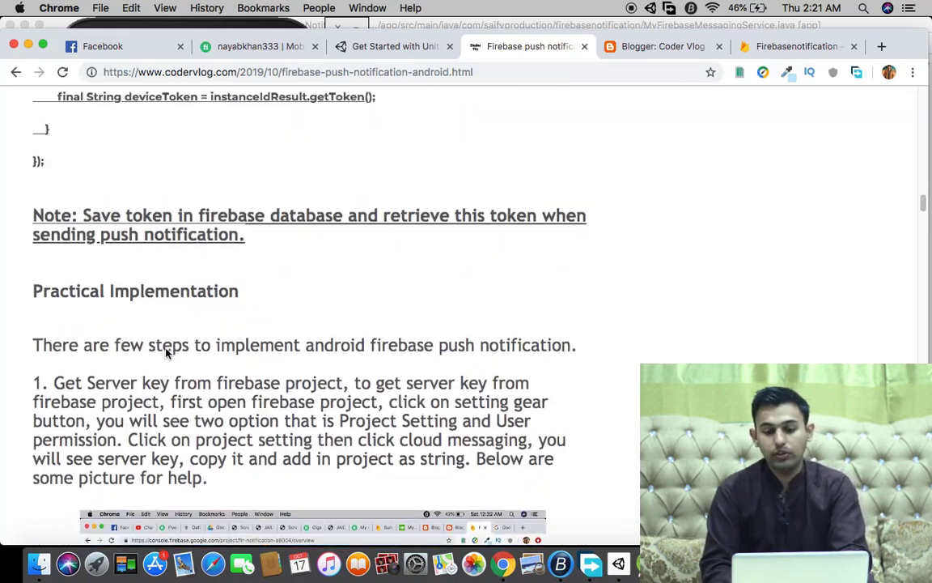